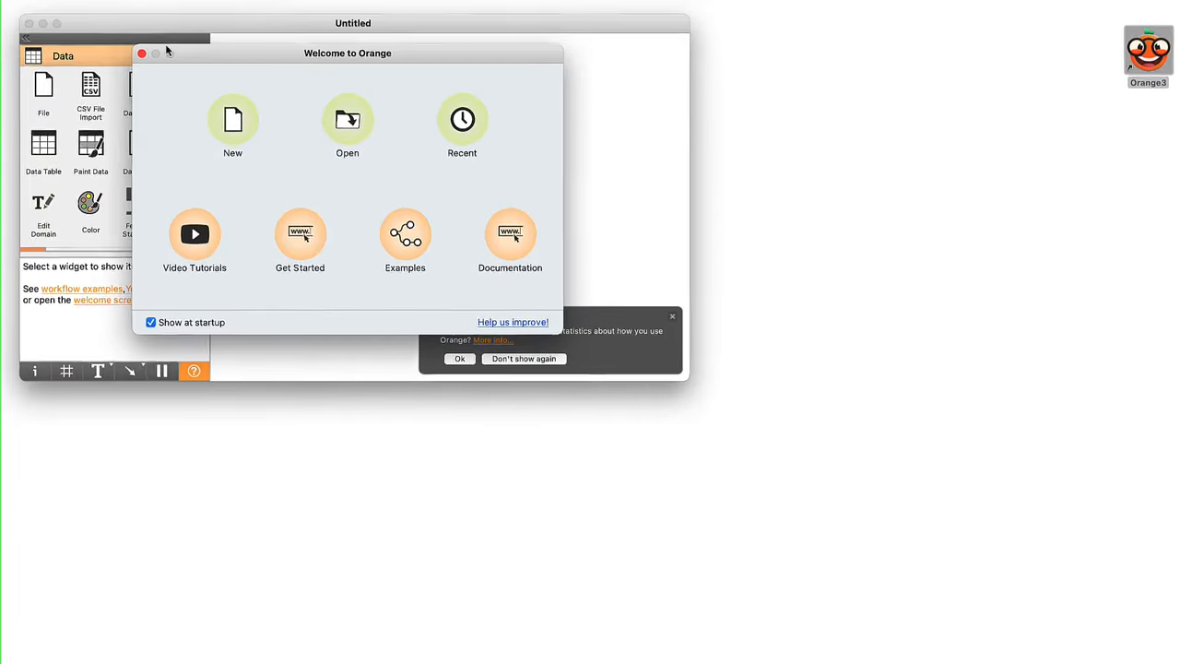
Step: Dismiss the Welcome to Orange dialog to reveal the empty workflow canvas
left_click(142, 52)
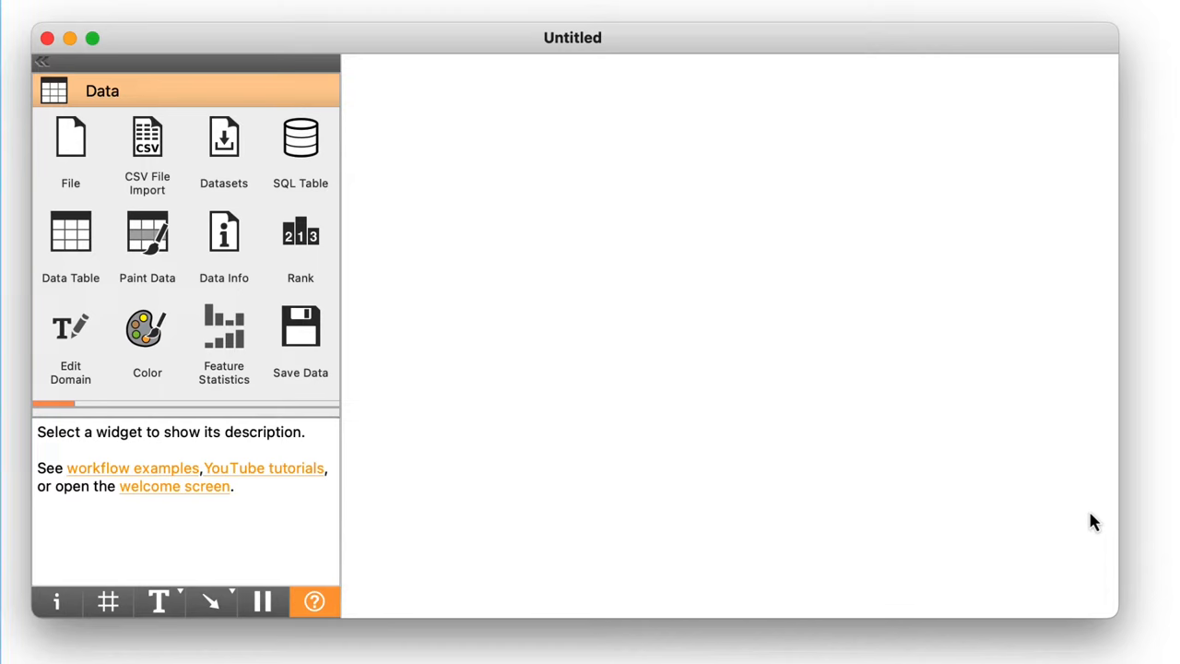
mouse_move(505, 218)
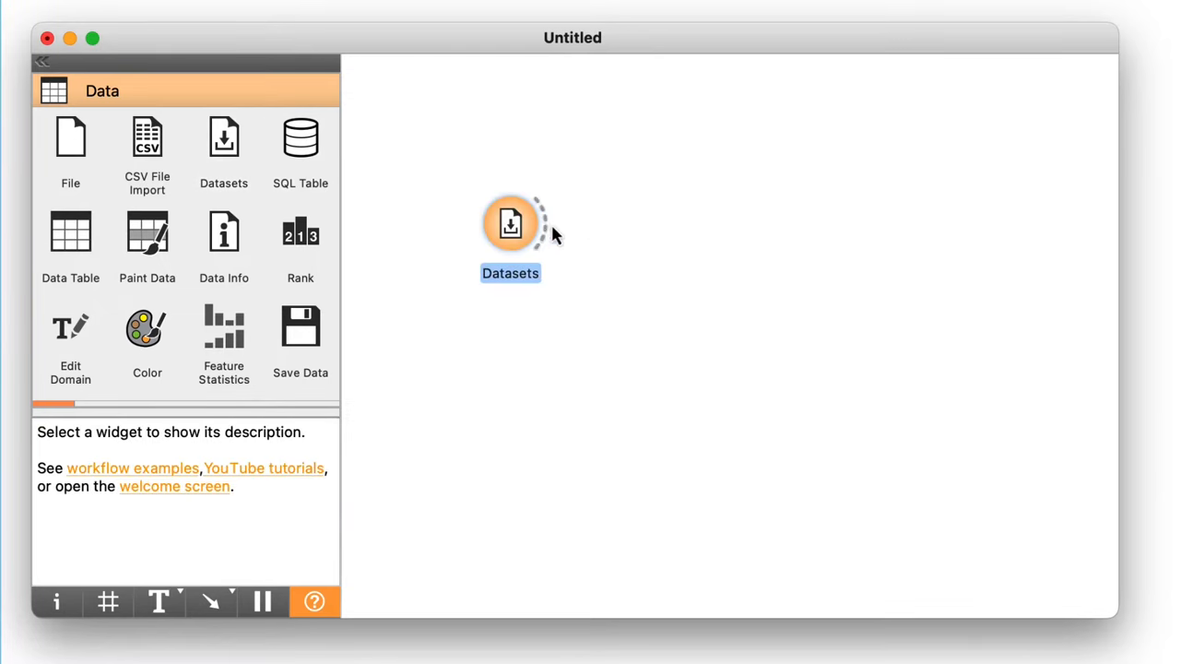
Step: Place a Datasets widget, filter its catalogue by 'HDI' and choose the HDI dataset (188 instances)
left_click_drag(511, 225, 410, 125)
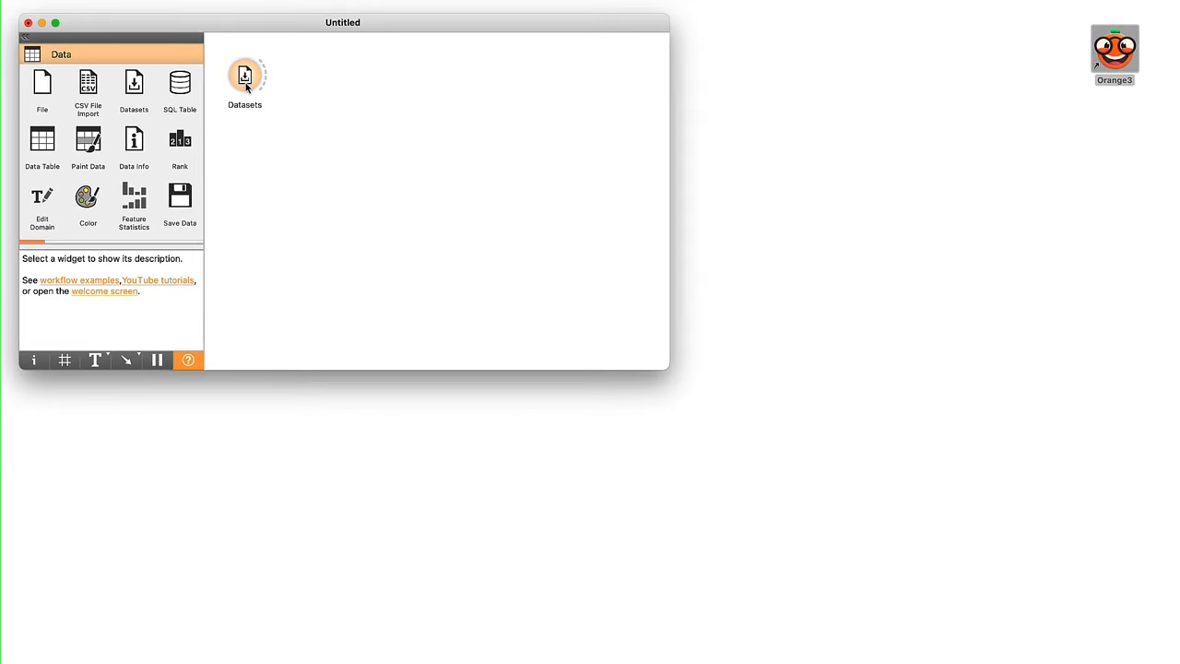
double_click(243, 78)
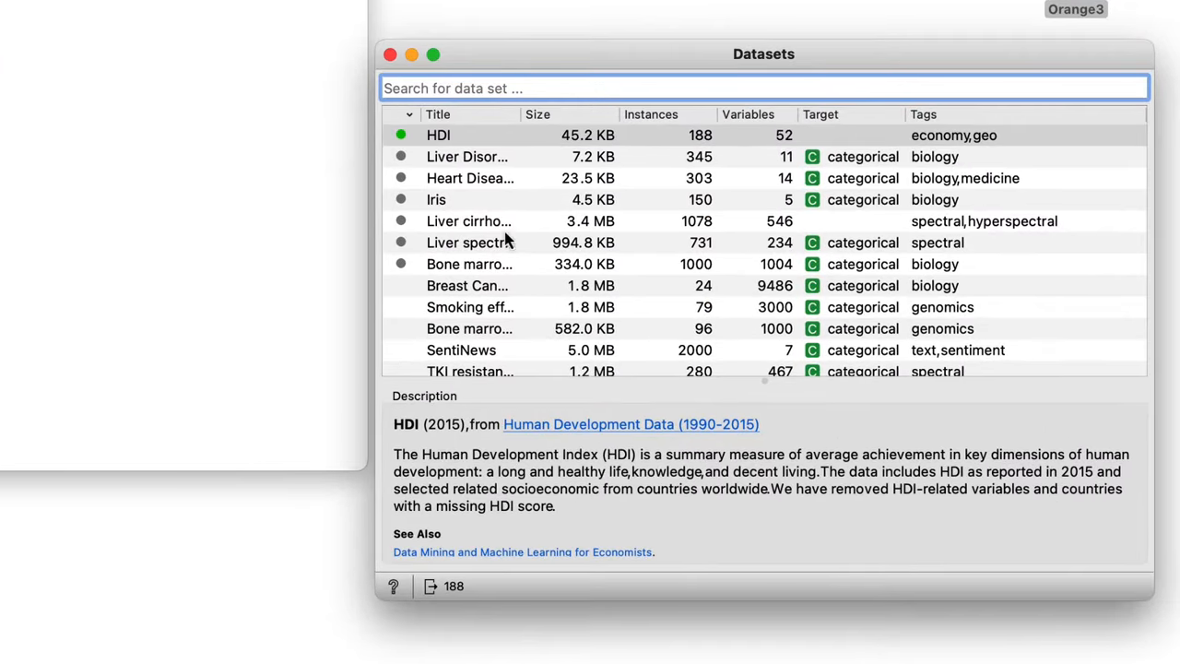
scroll("down", 3)
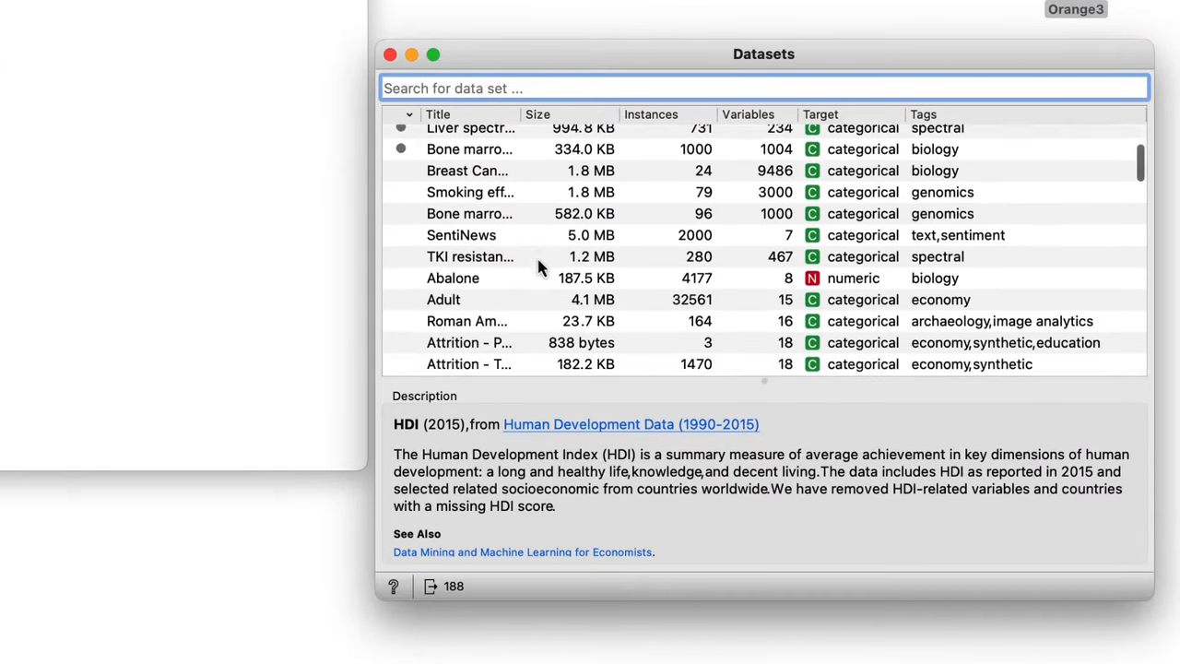
scroll("down", 3)
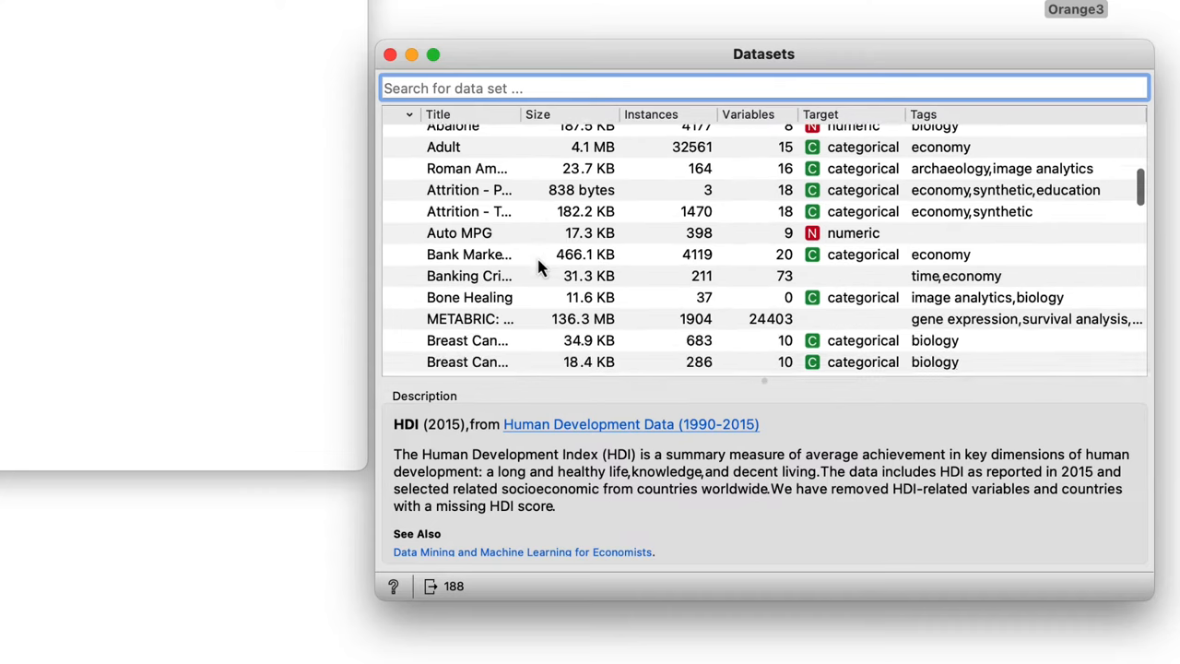
scroll("down", 3)
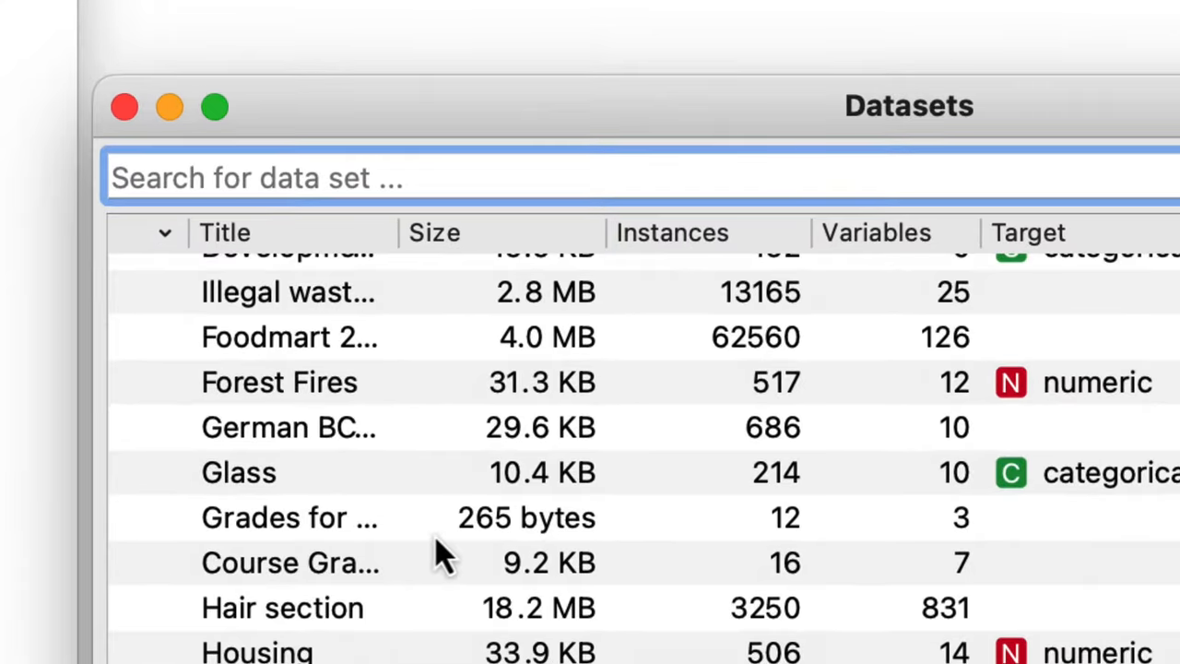
scroll("down", 3)
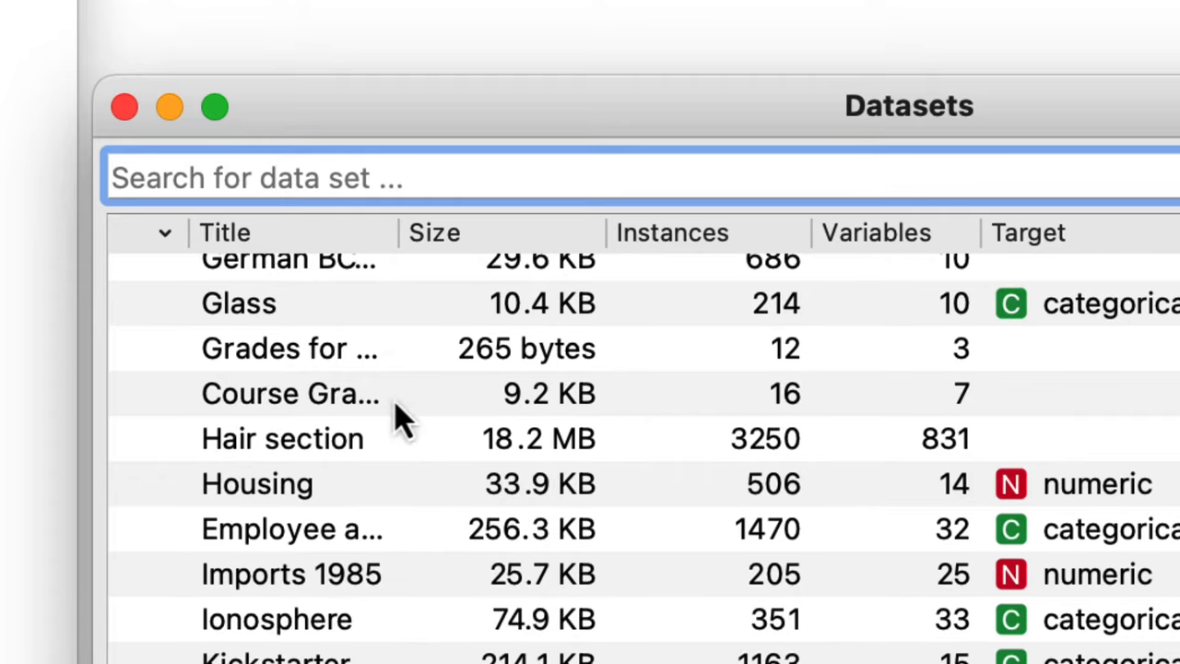
type("H")
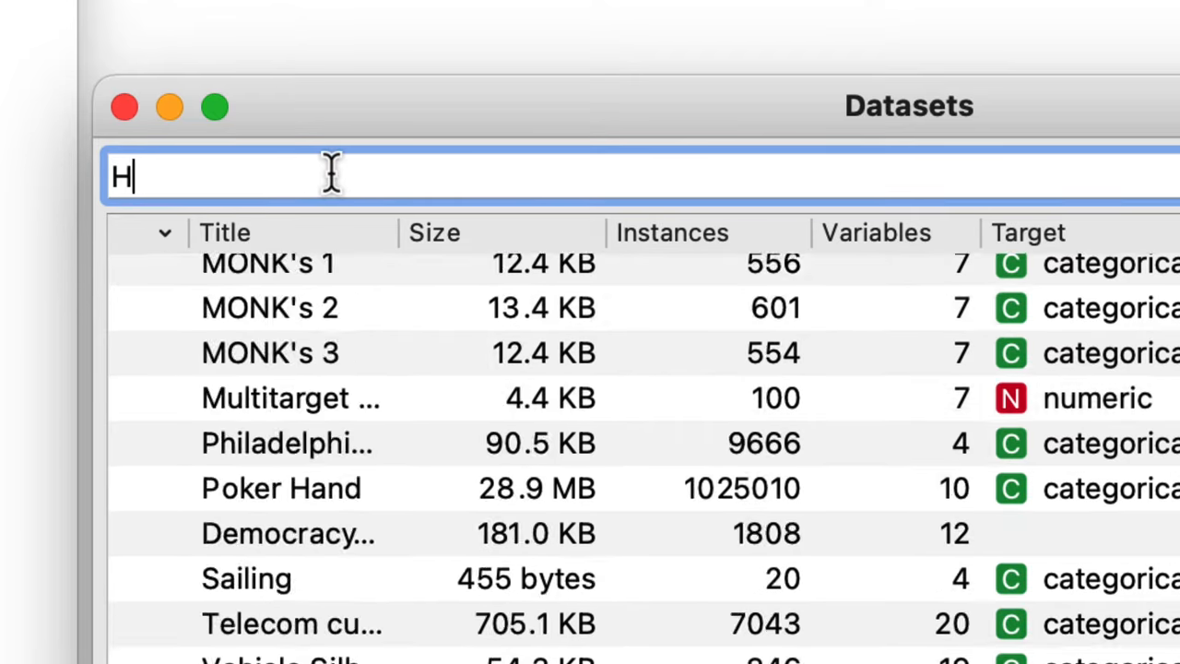
type("DI")
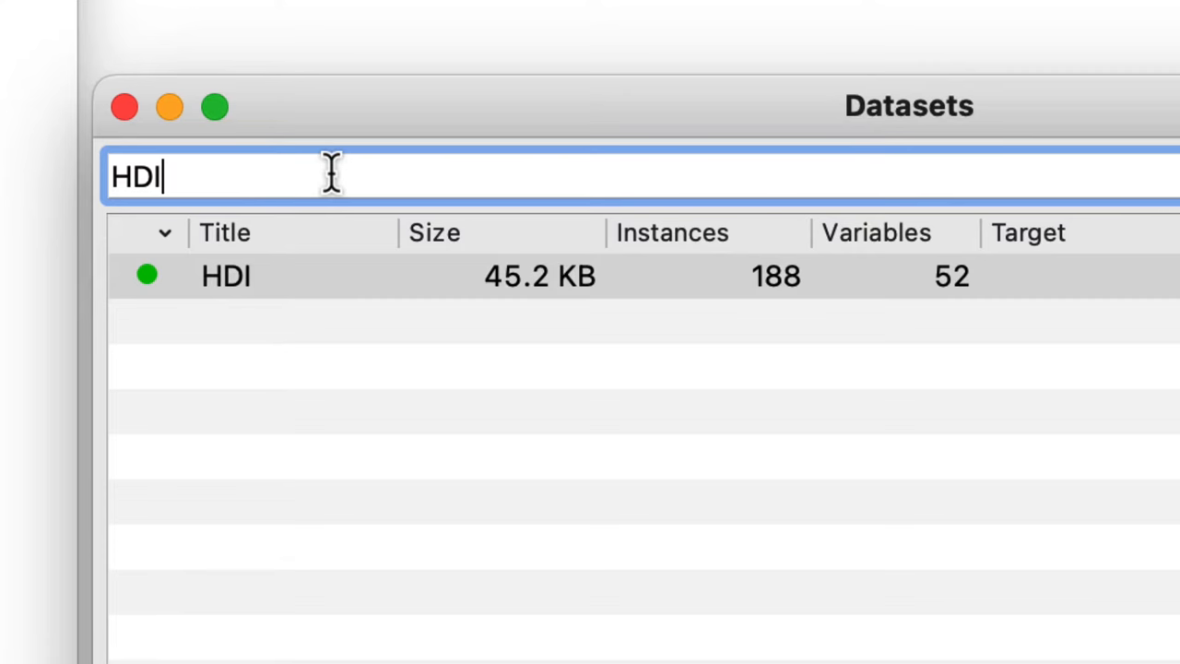
mouse_move(336, 291)
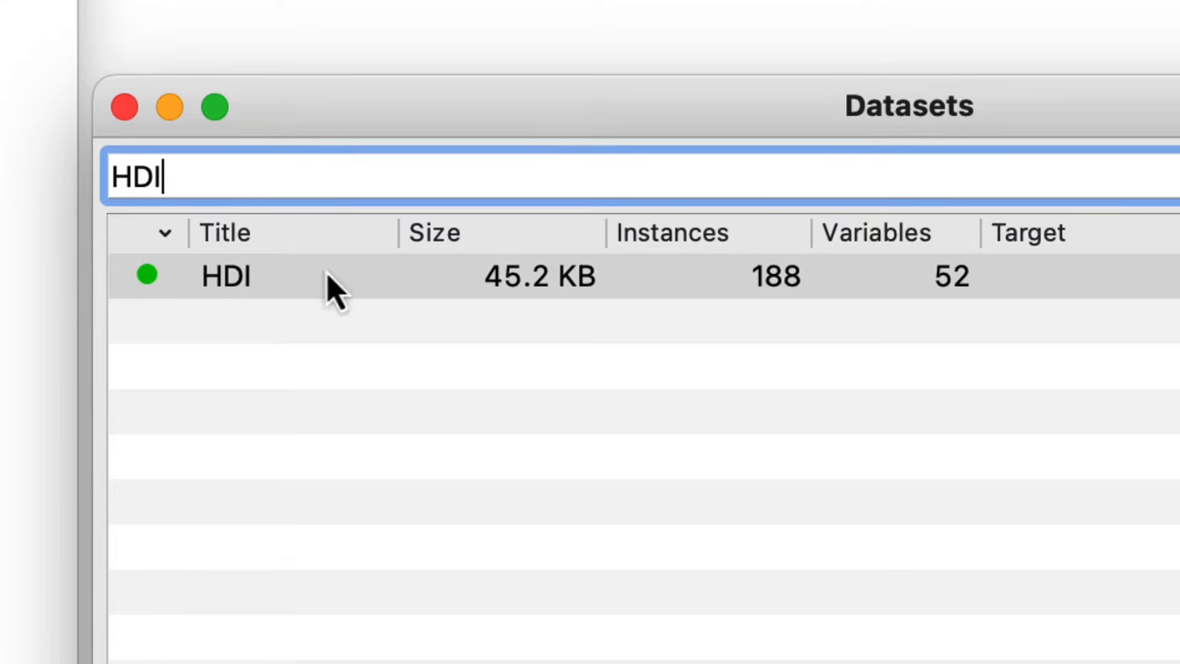
left_click(225, 276)
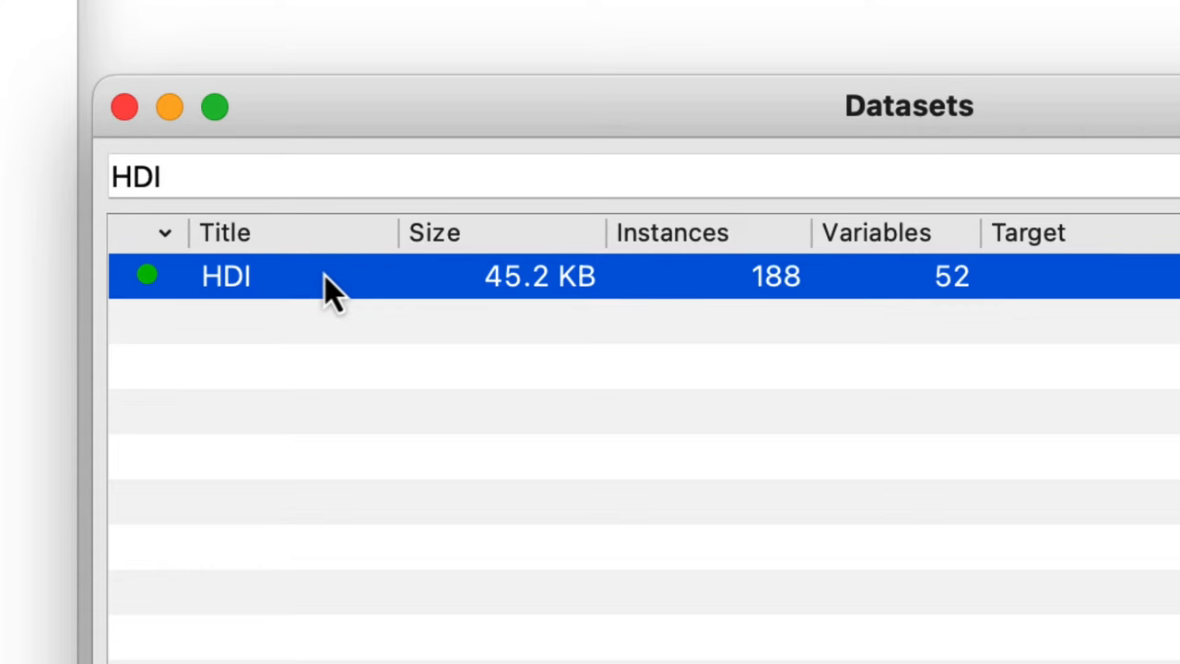
mouse_move(175, 310)
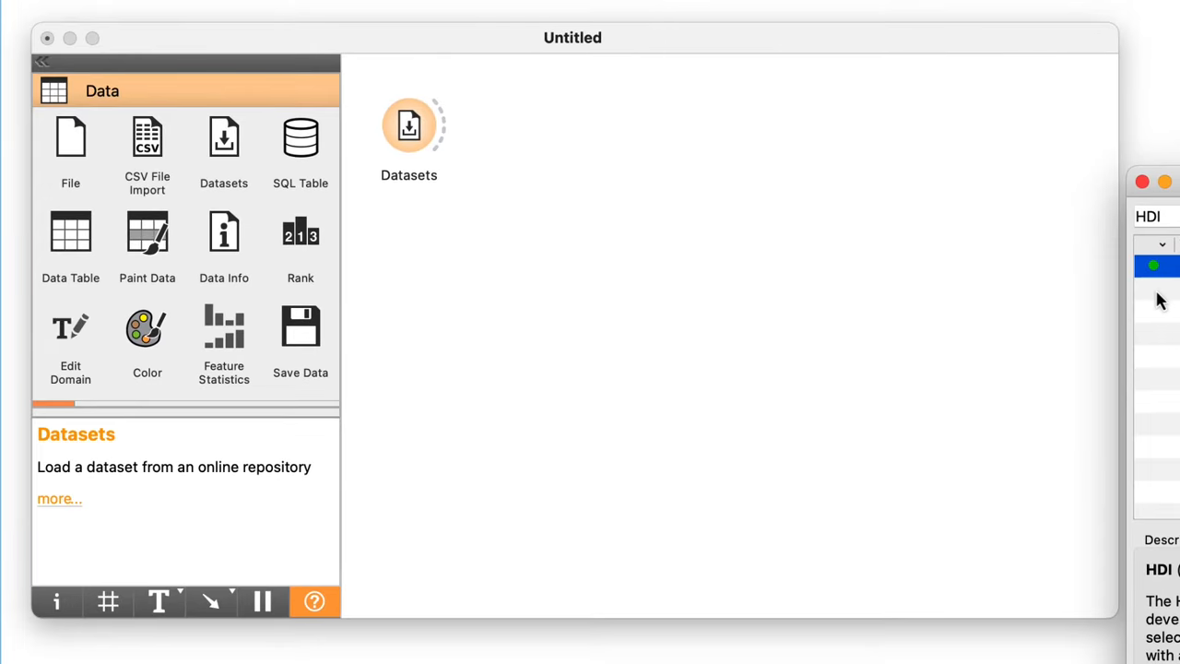
Step: Add a Data Table widget beside Datasets and bring up its window
left_click(70, 236)
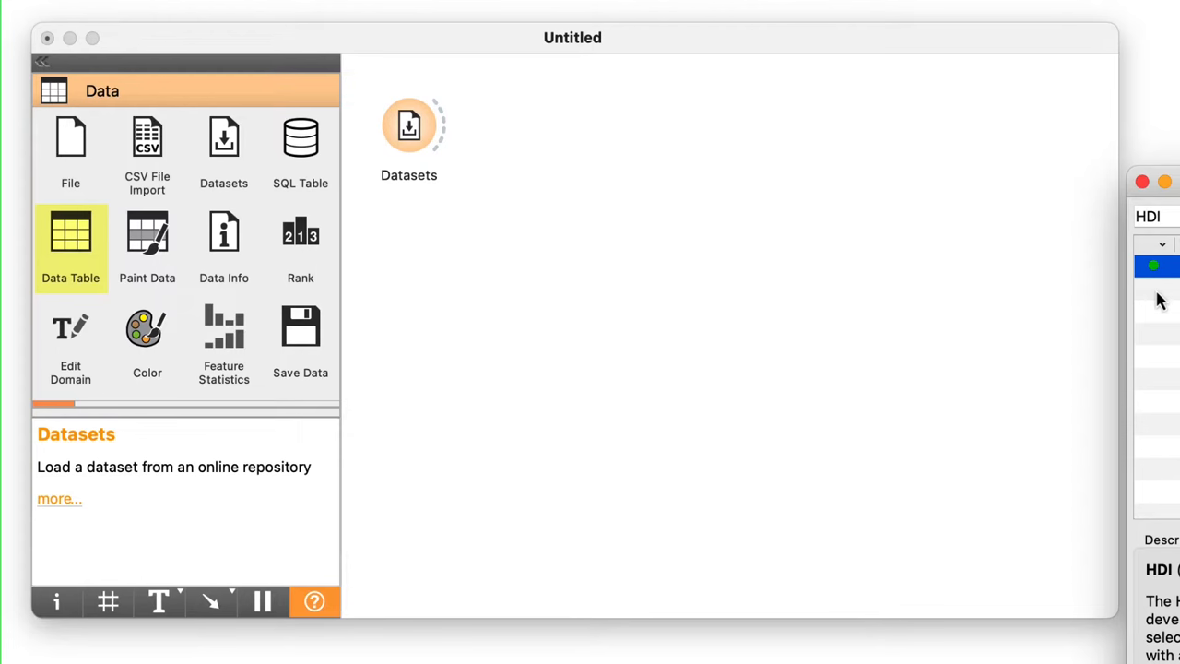
mouse_move(900, 133)
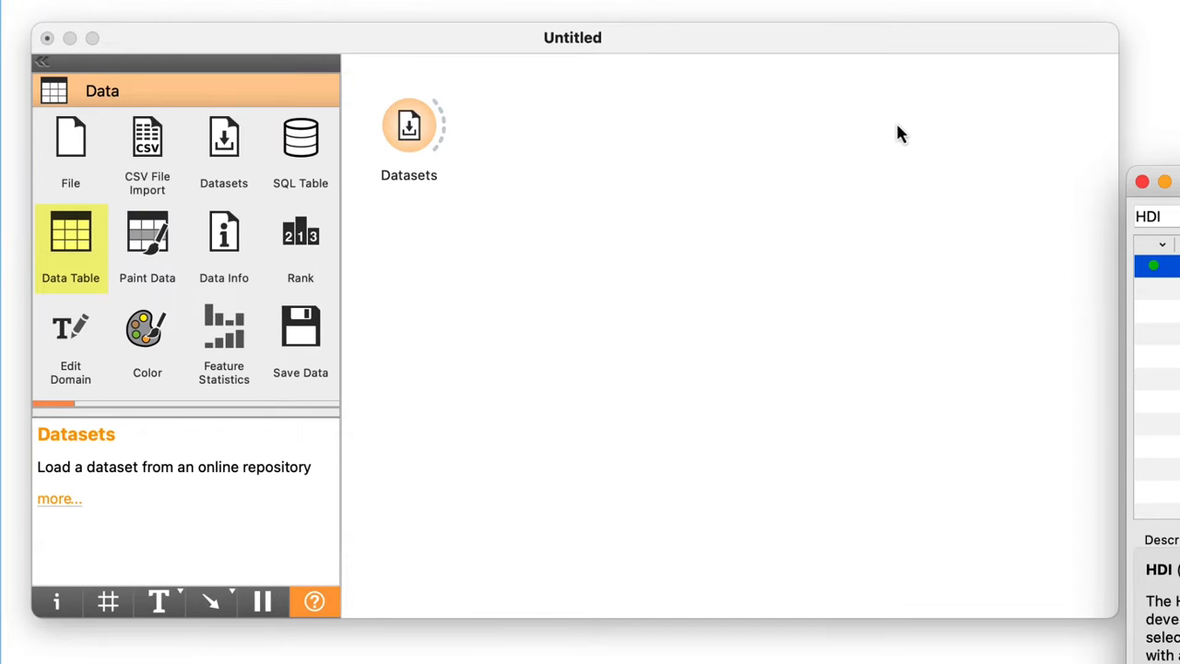
mouse_move(70, 240)
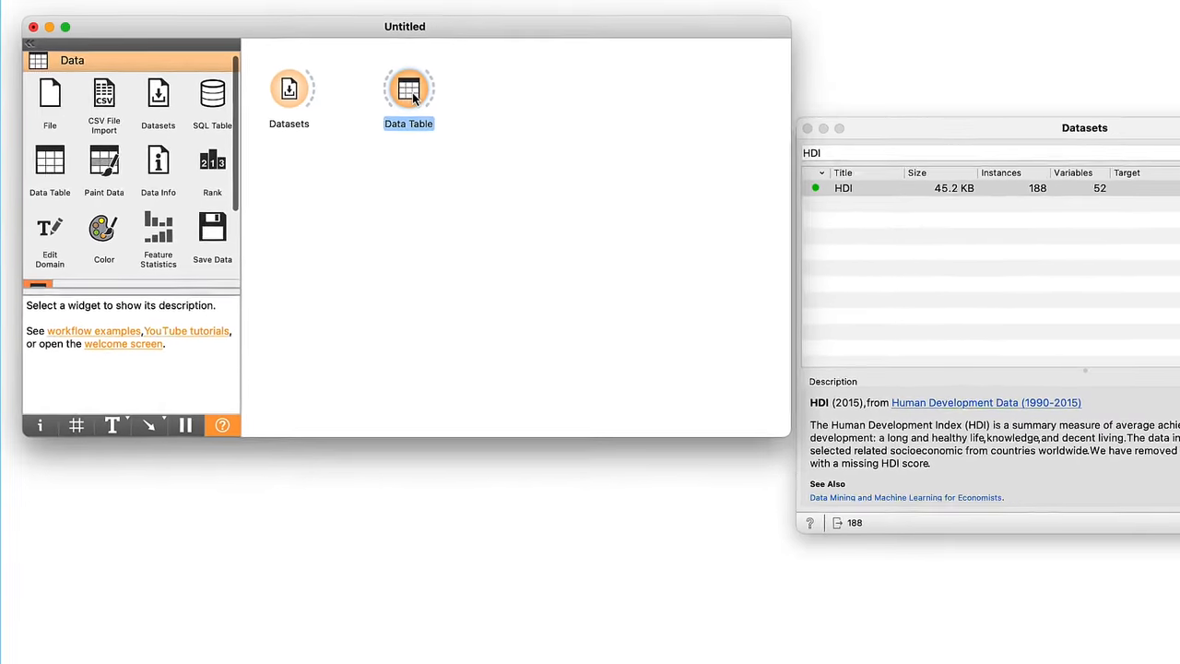
double_click(409, 89)
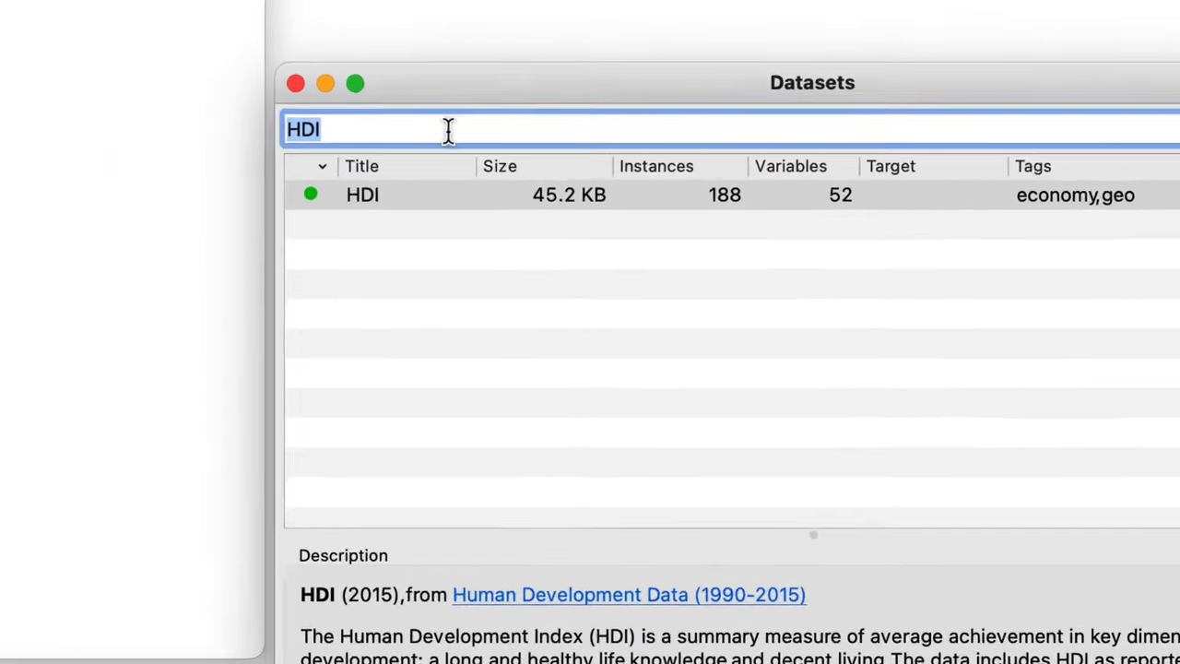
Step: Try Liver Disorders in the catalogue, then replace the search with 'HDI' and load the HDI dataset
type("Liver")
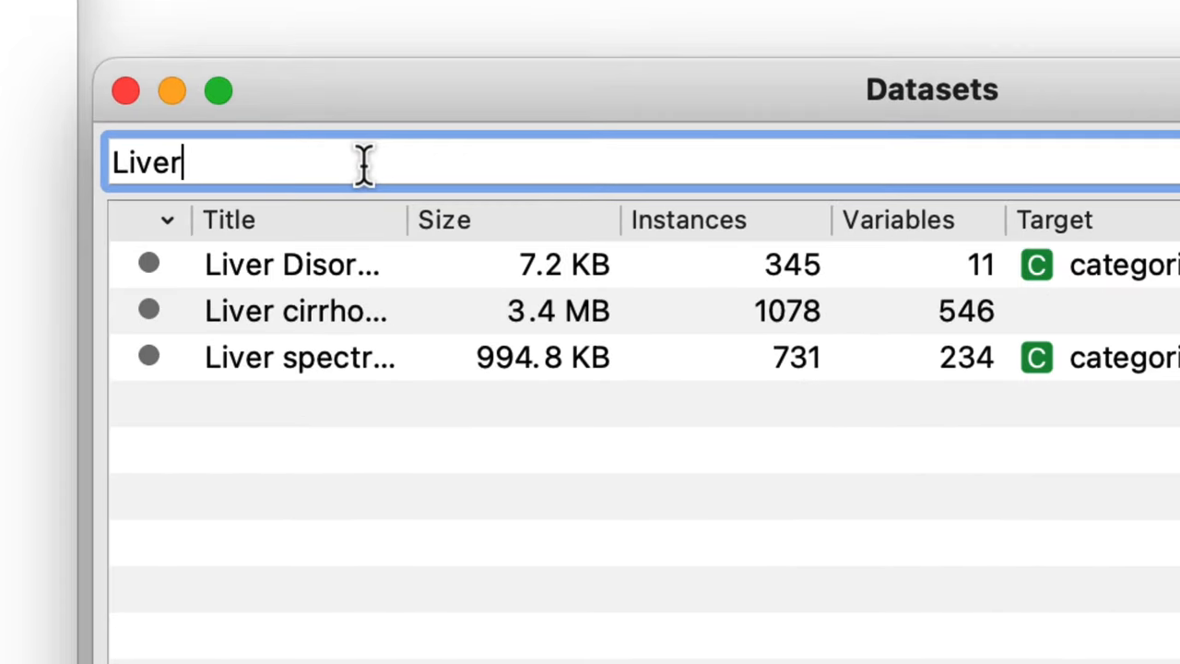
left_click(292, 265)
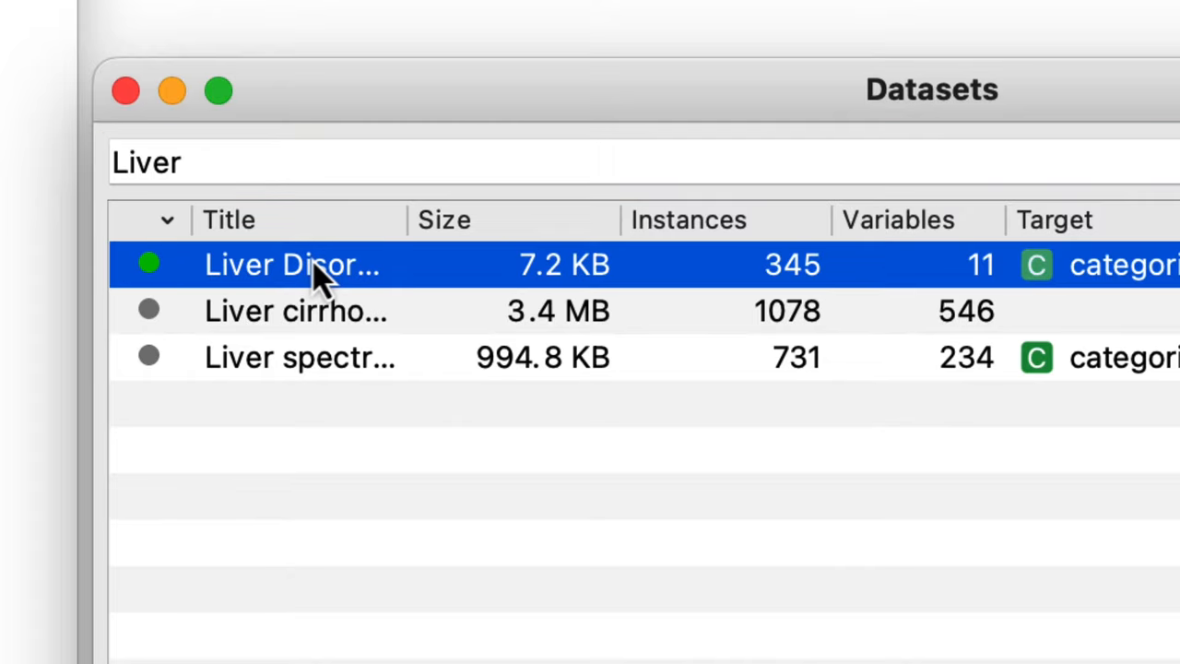
double_click(291, 266)
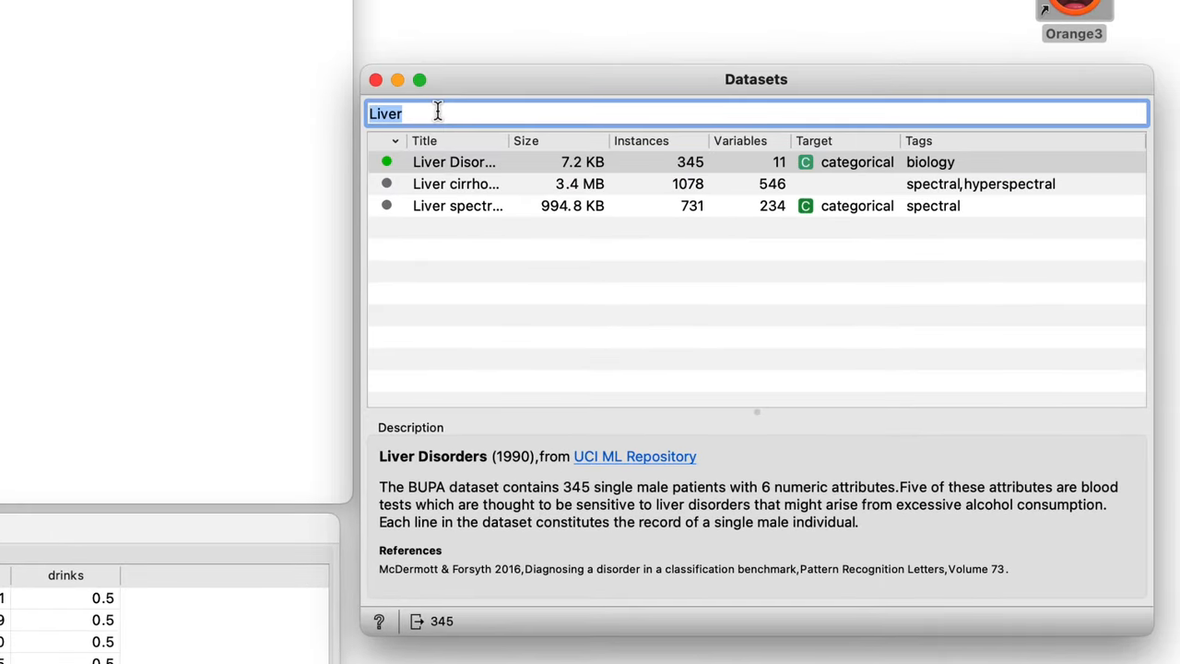
type("HDI")
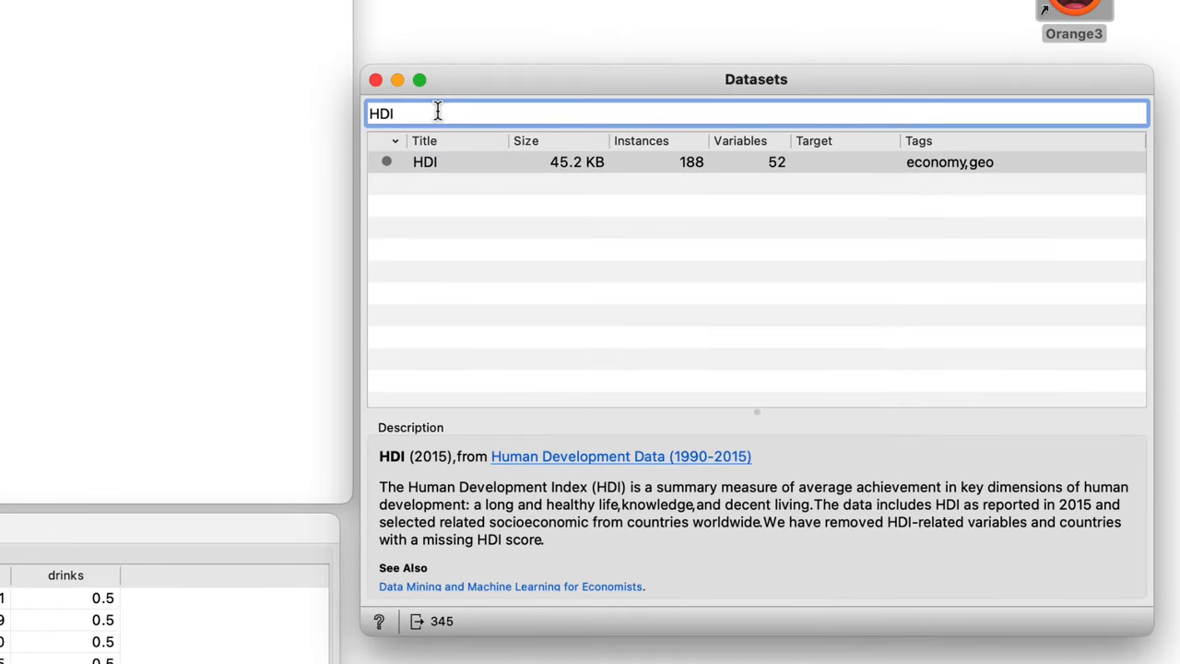
left_click(443, 162)
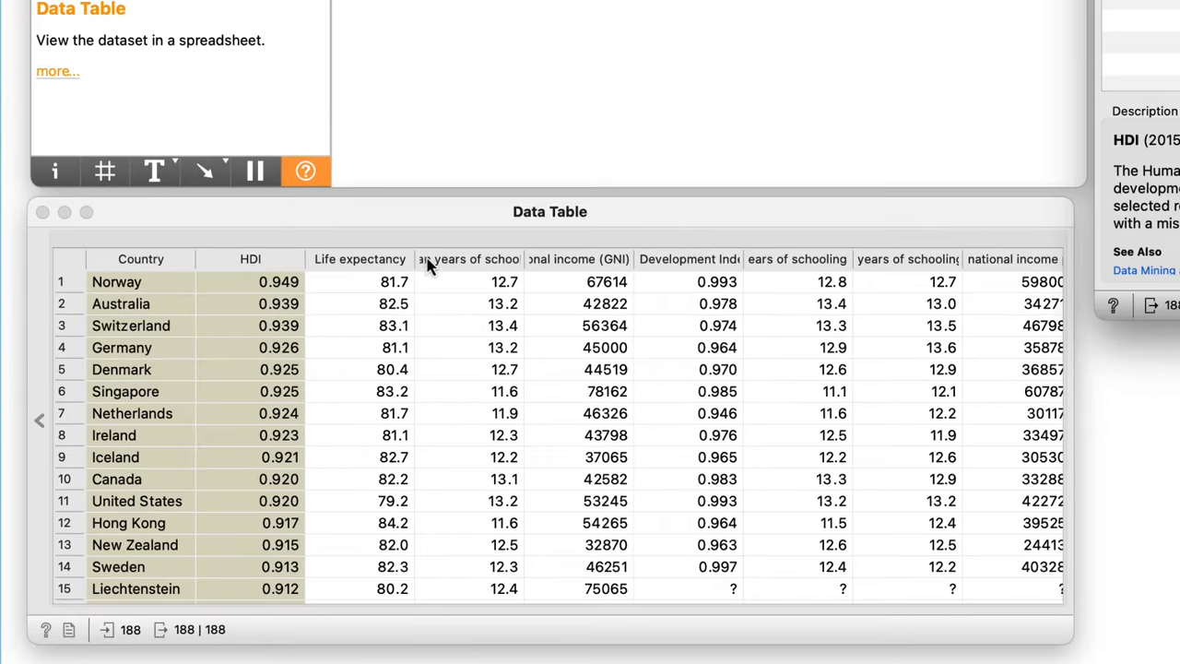
mouse_move(526, 269)
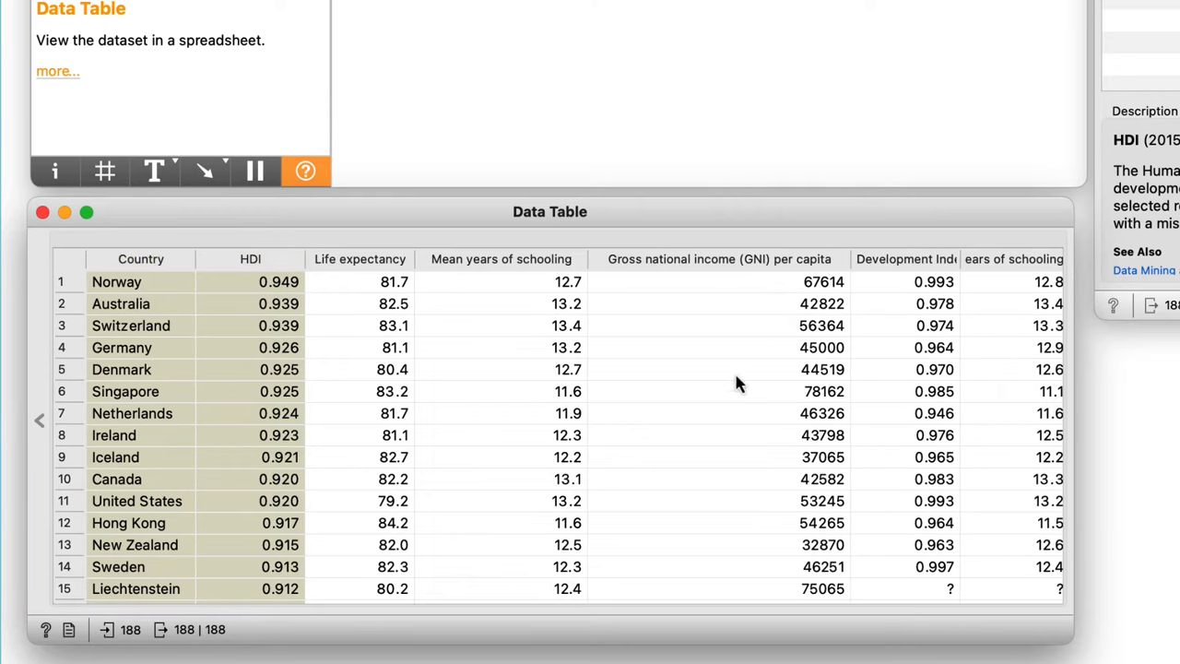
Step: Select the Life expectancy column in the HDI data table to inspect its values
left_click(360, 258)
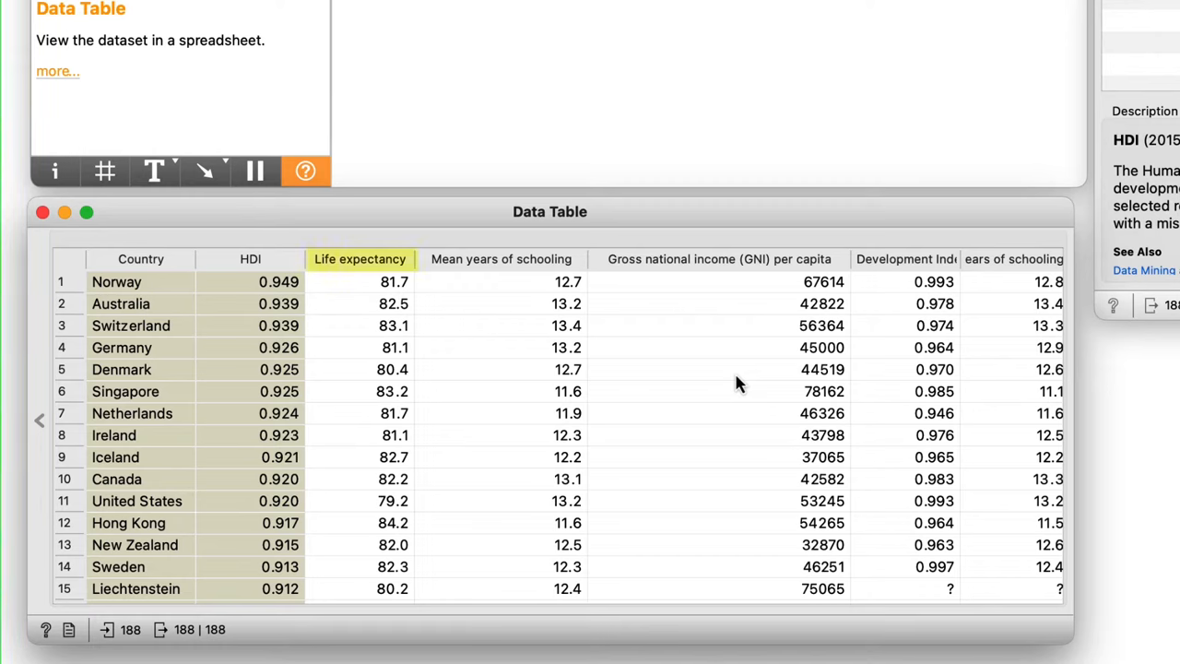
mouse_move(417, 265)
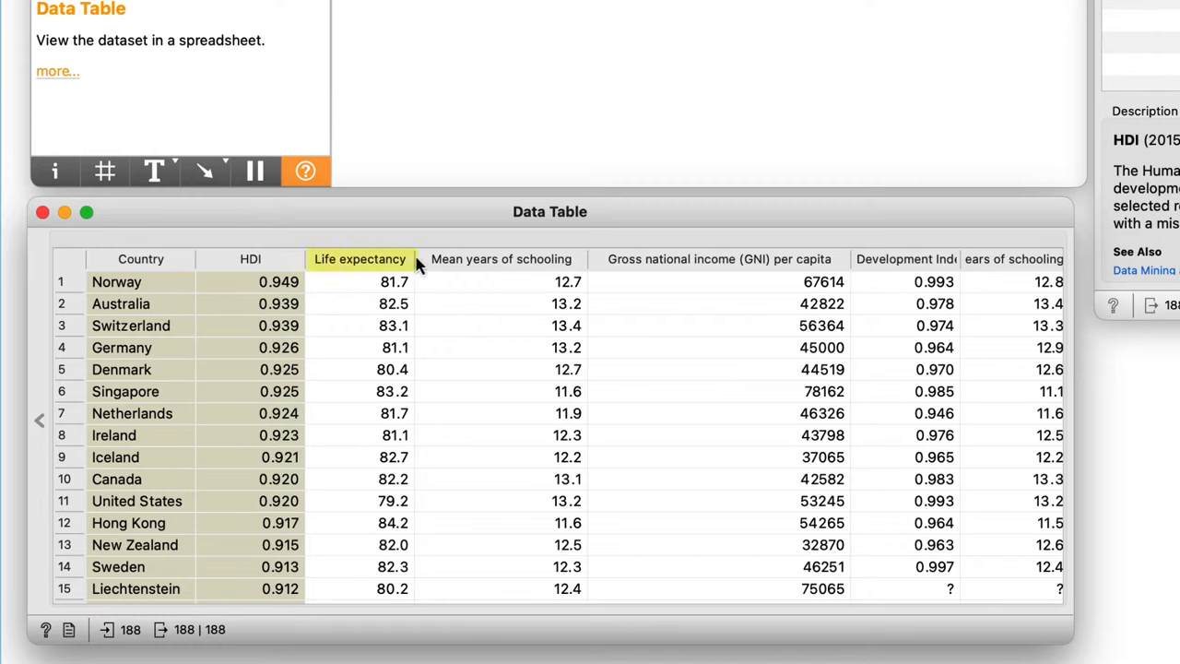
left_click(358, 258)
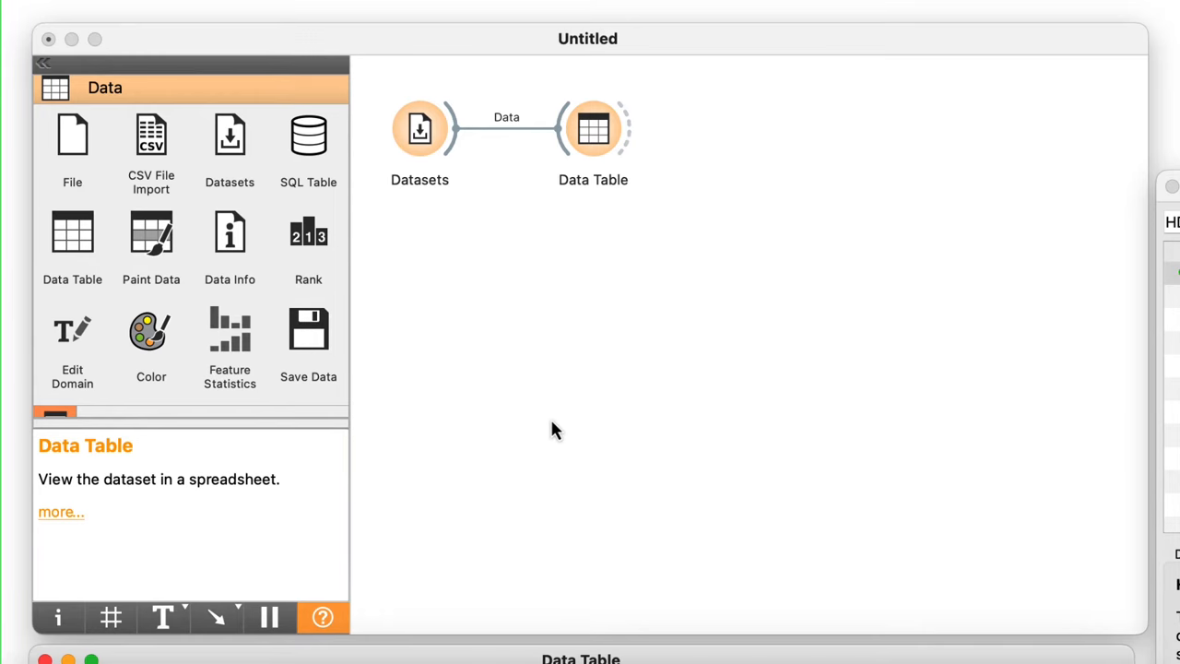
mouse_move(542, 391)
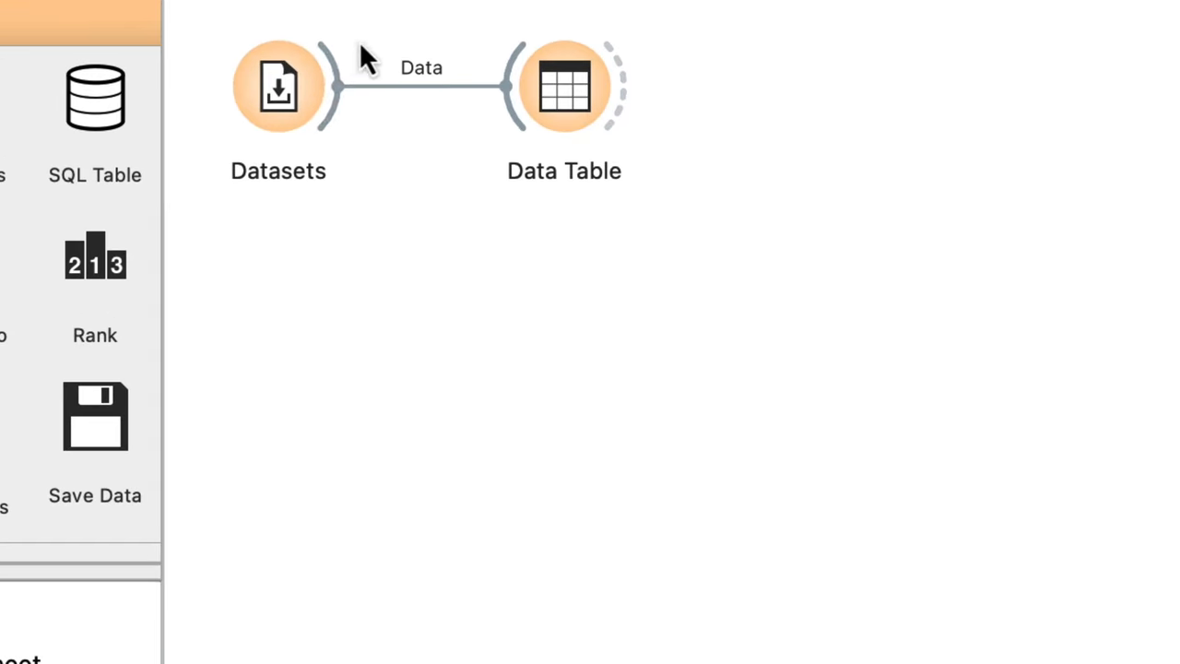
Step: Connect a Scatter Plot to the Datasets output, plotting life expectancy against mean years of schooling
left_click_drag(328, 85, 421, 424)
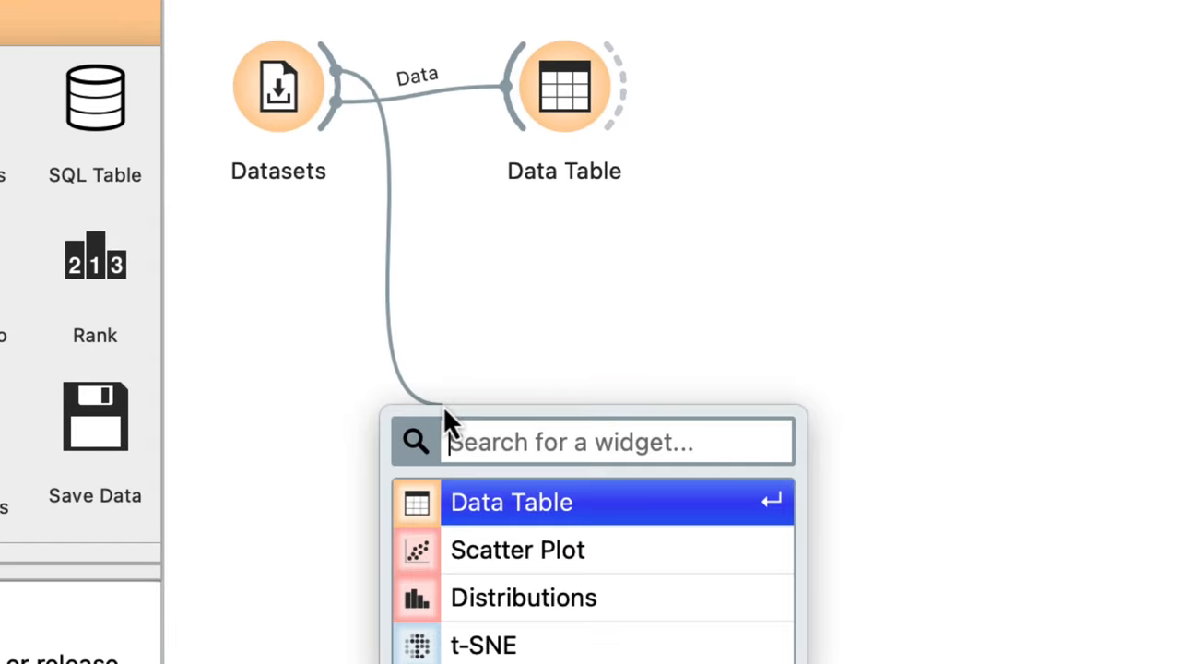
mouse_move(488, 451)
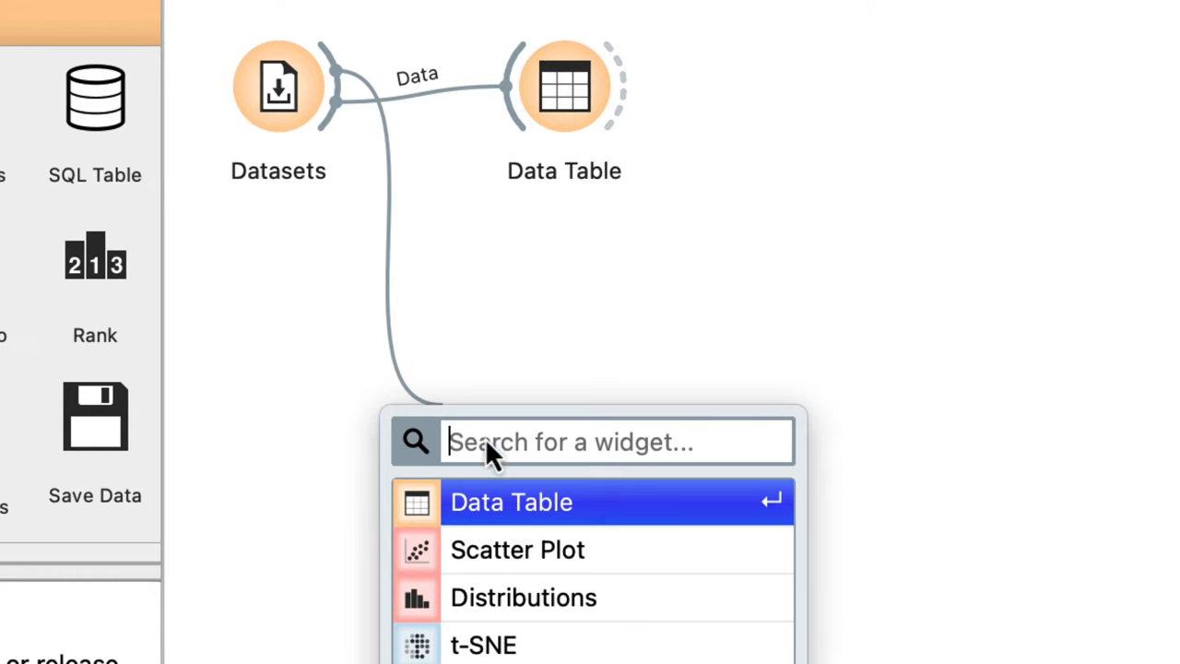
type("sca")
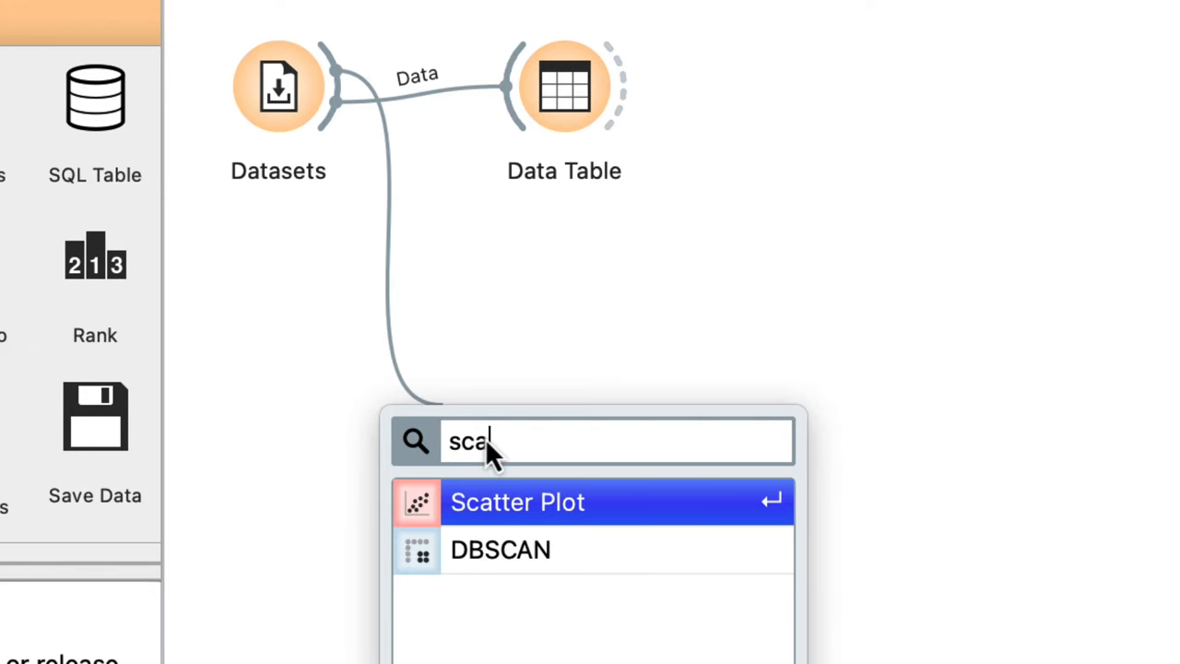
mouse_move(594, 520)
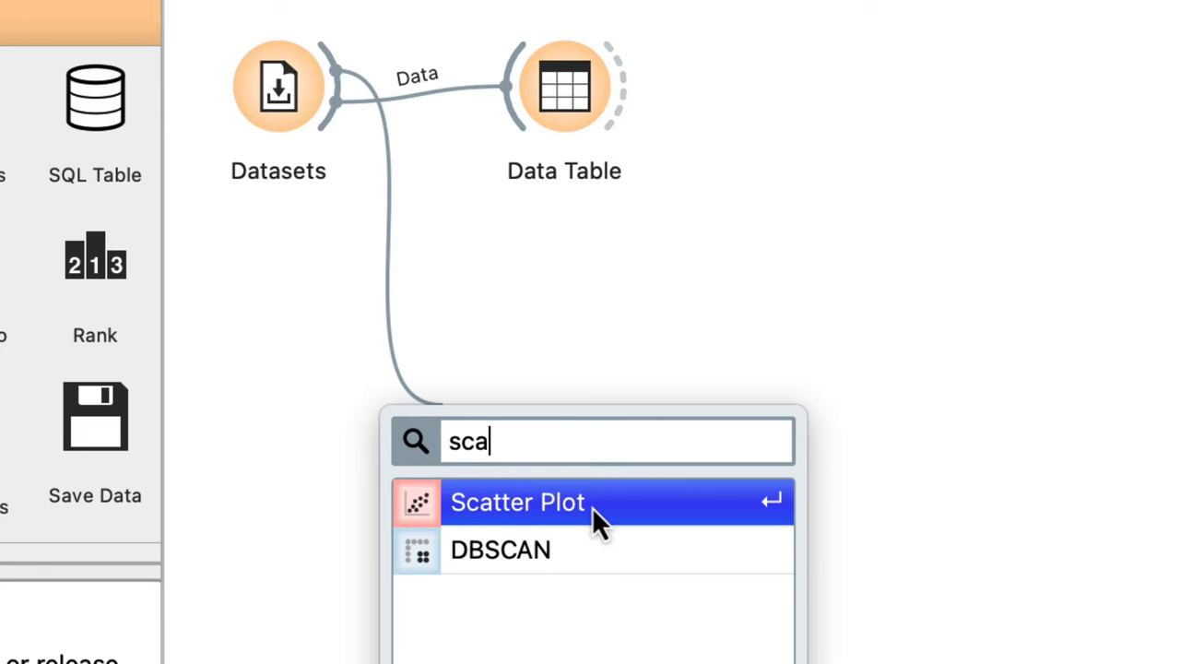
left_click(516, 501)
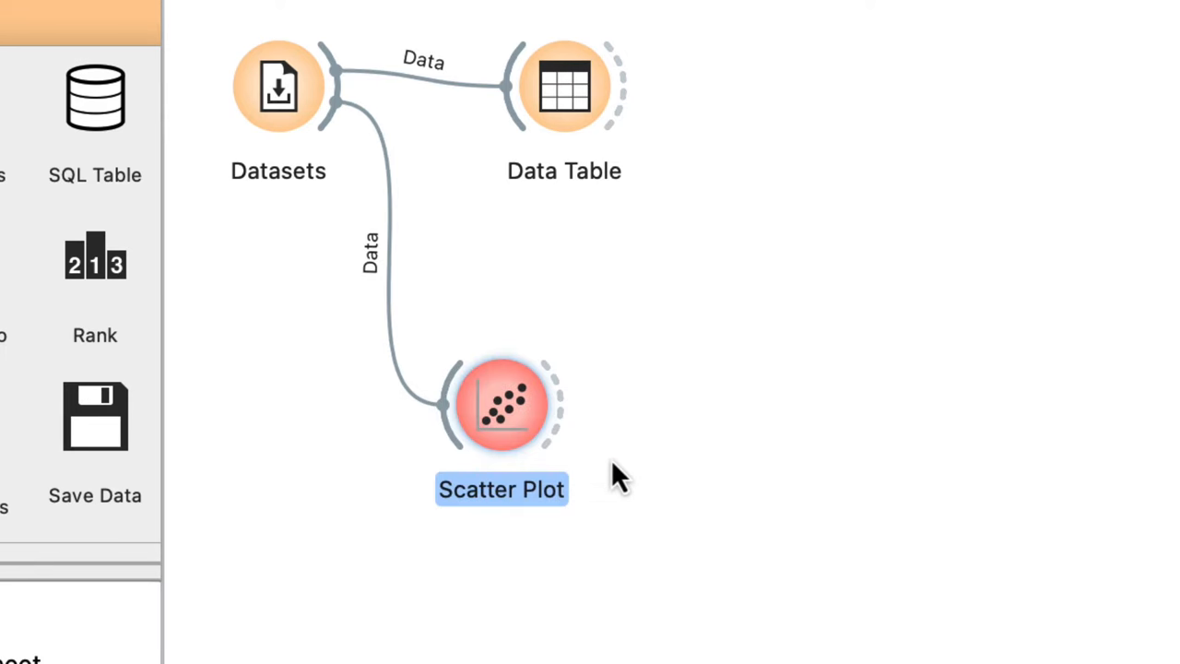
double_click(502, 404)
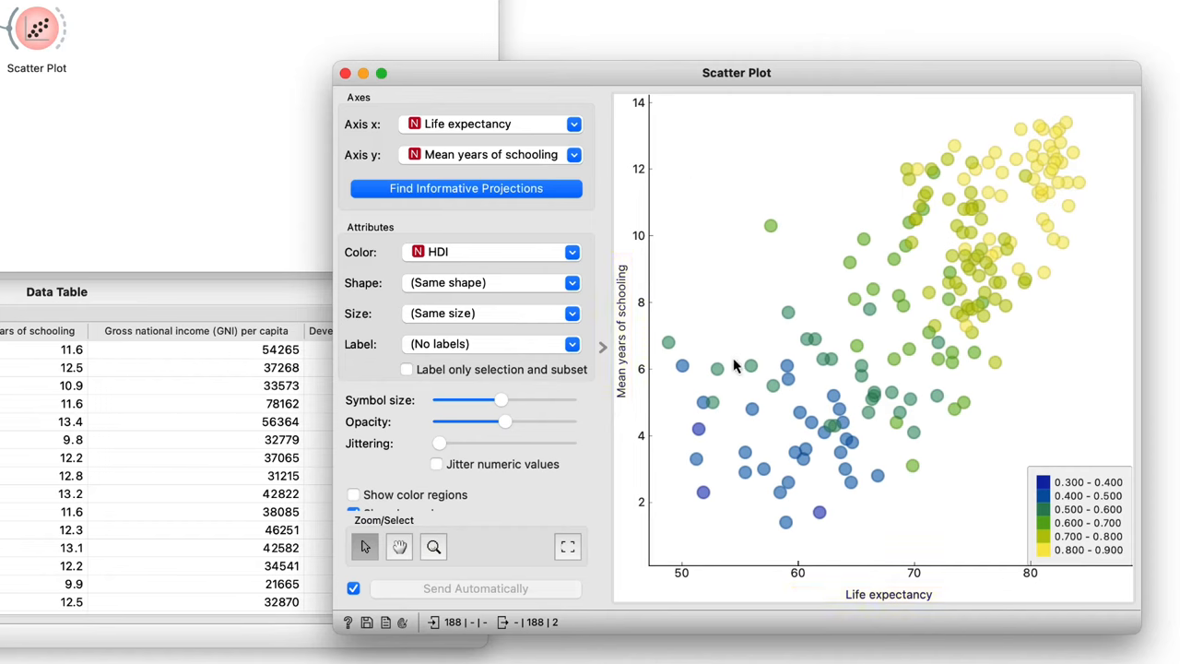
mouse_move(727, 539)
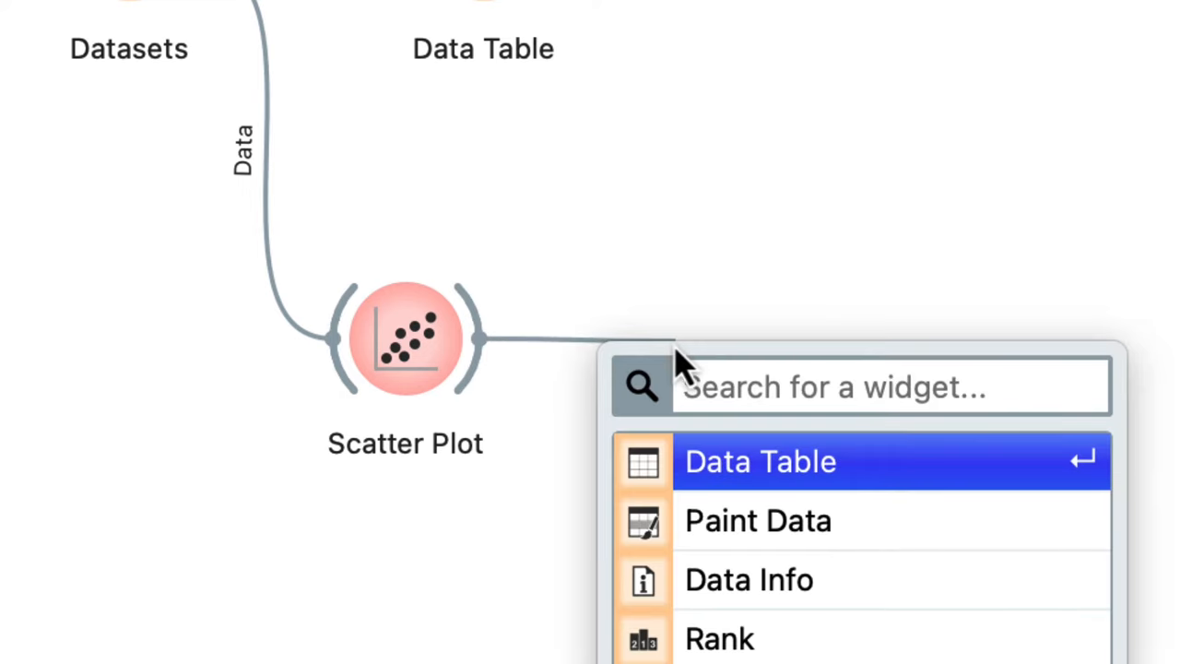
Step: Feed the Scatter Plot's selected points into a second Data Table showing the five top-HDI countries
left_click(759, 461)
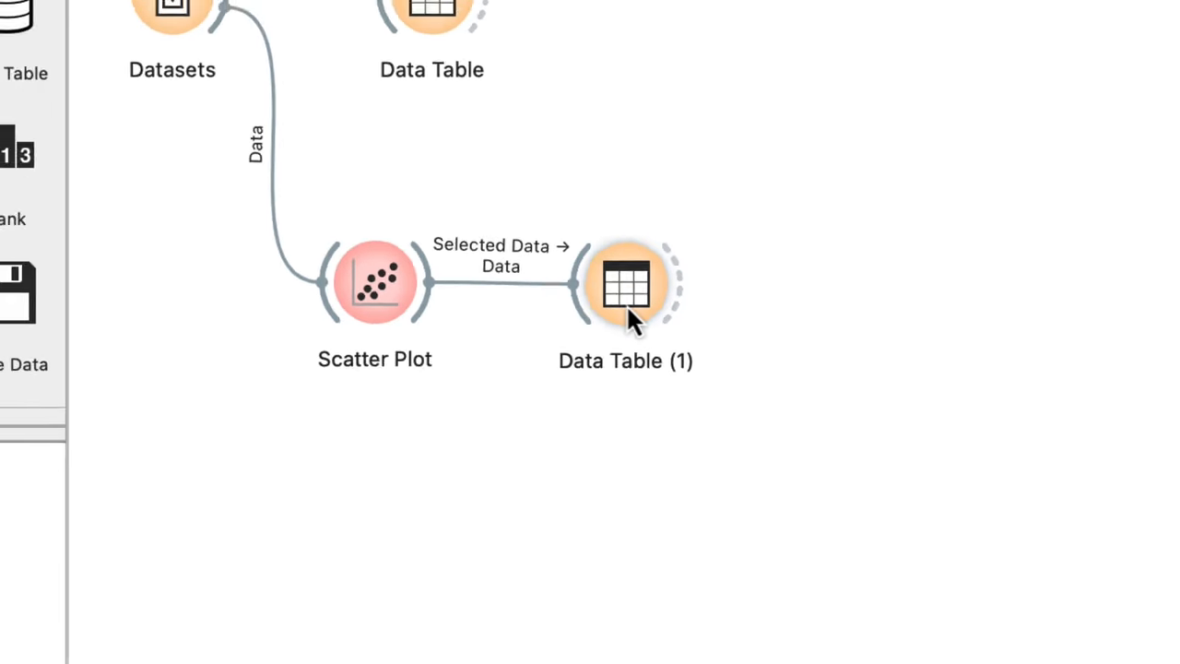
double_click(625, 284)
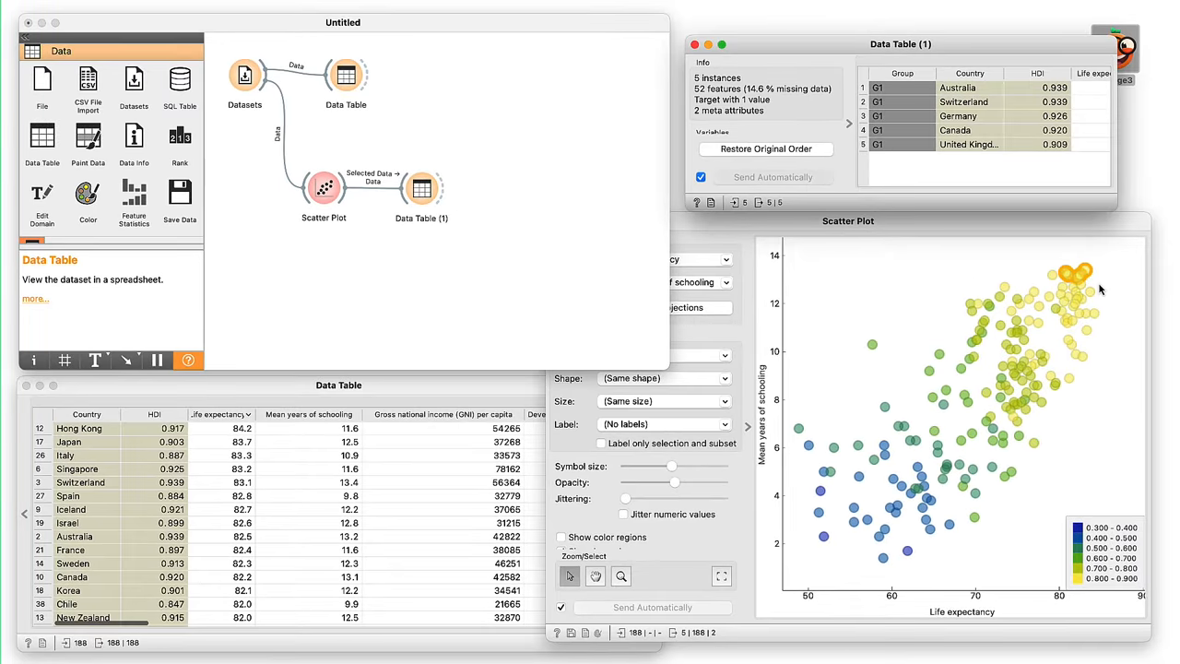